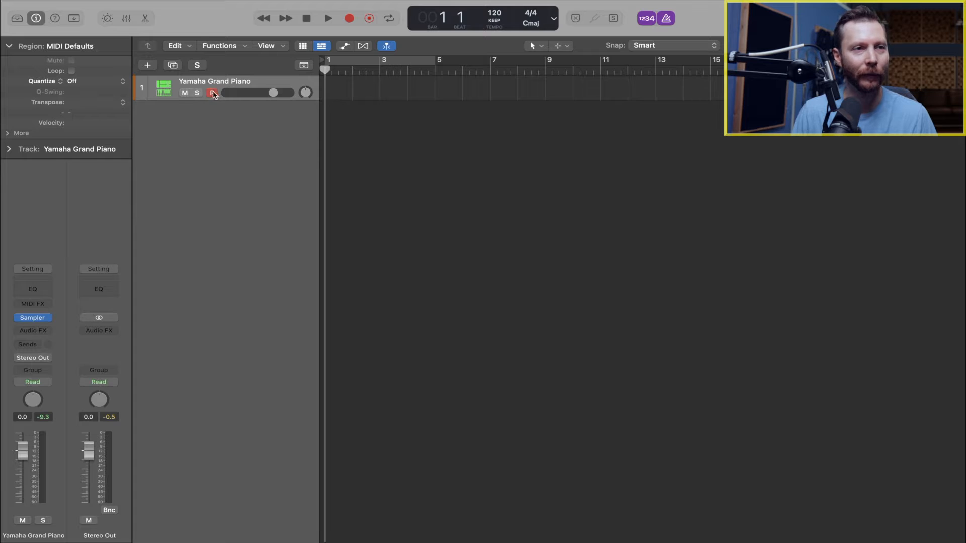
- Open Customize Control Bar and Display, then toggle Capture Recording on and off
click(212, 92)
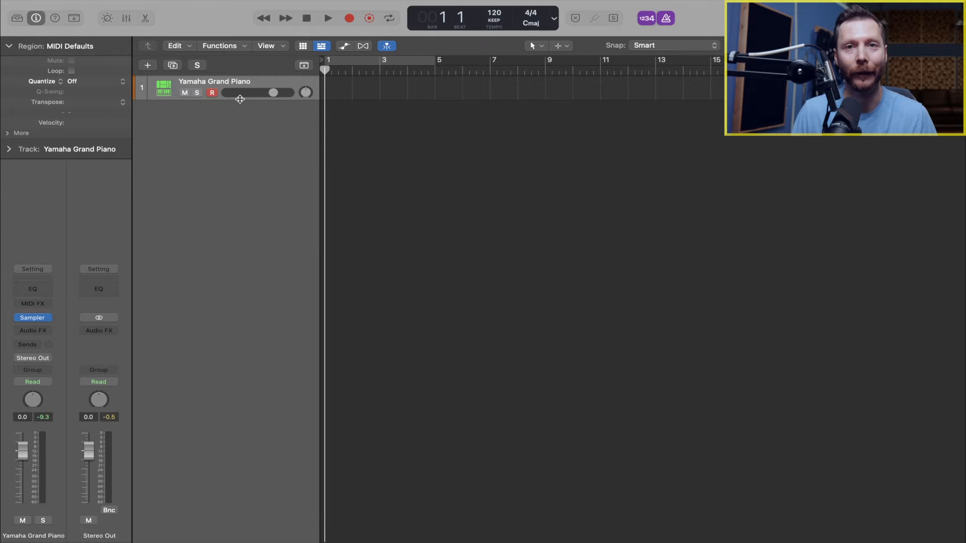
mouse_move(240, 99)
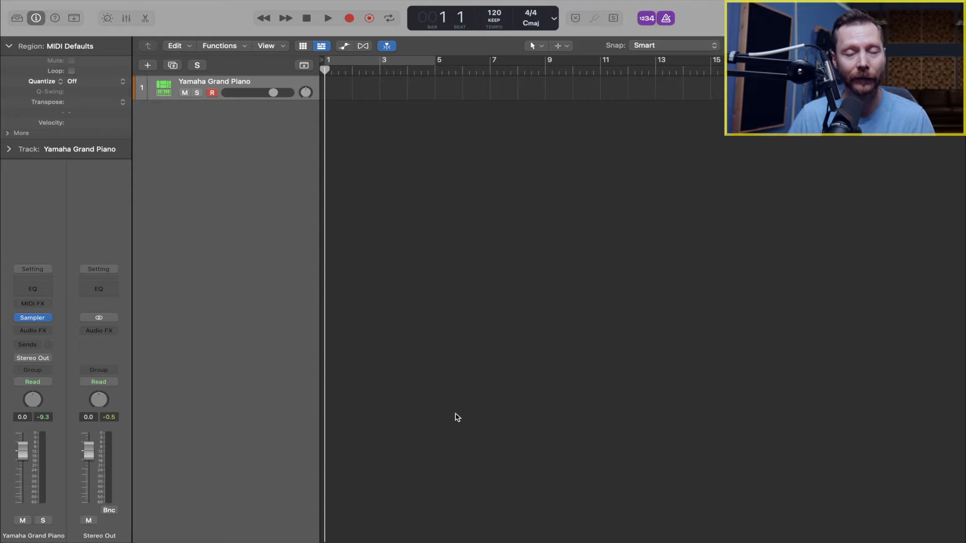
mouse_move(452, 409)
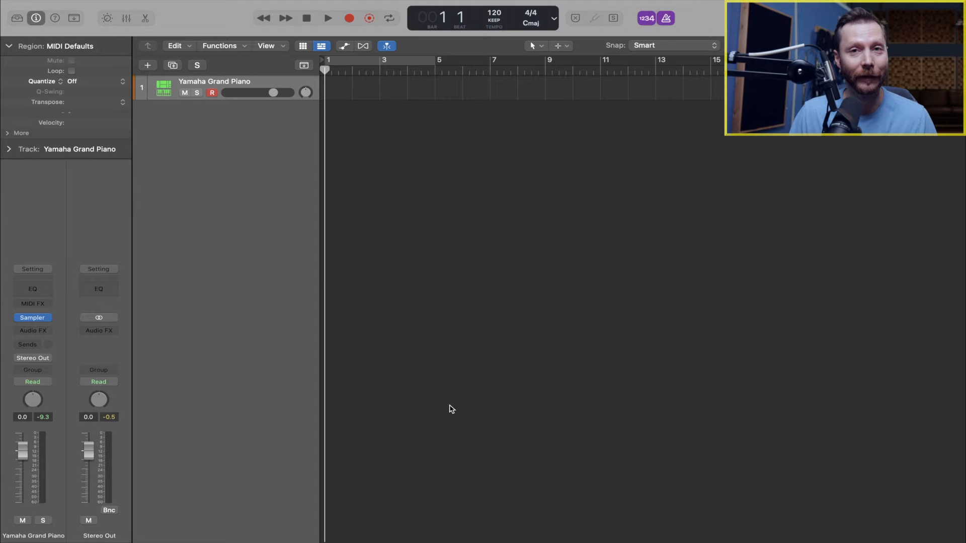
mouse_move(455, 408)
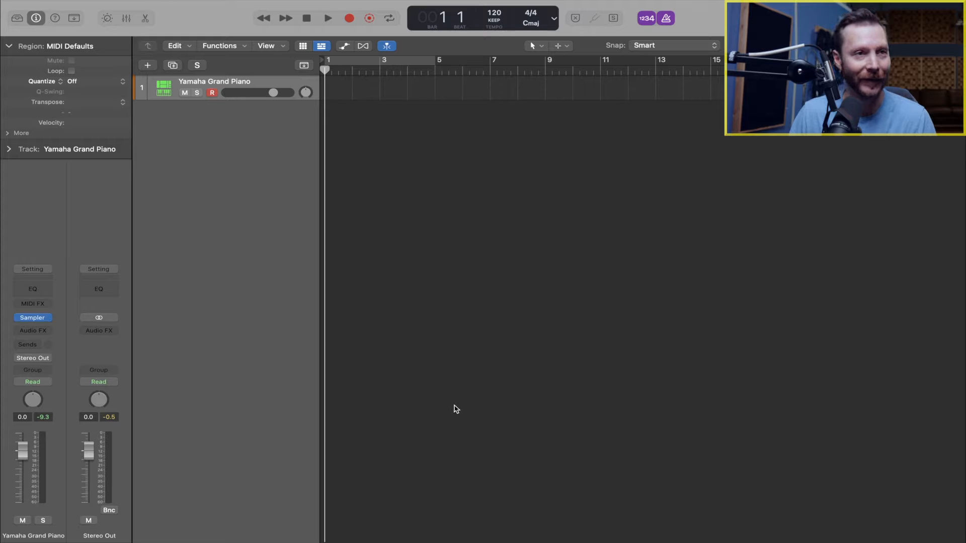
mouse_move(317, 35)
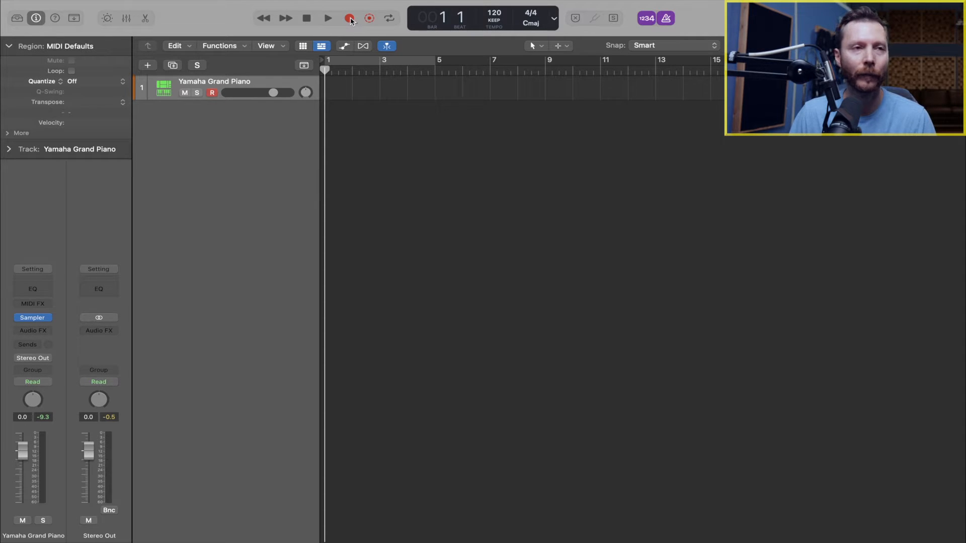
mouse_move(369, 17)
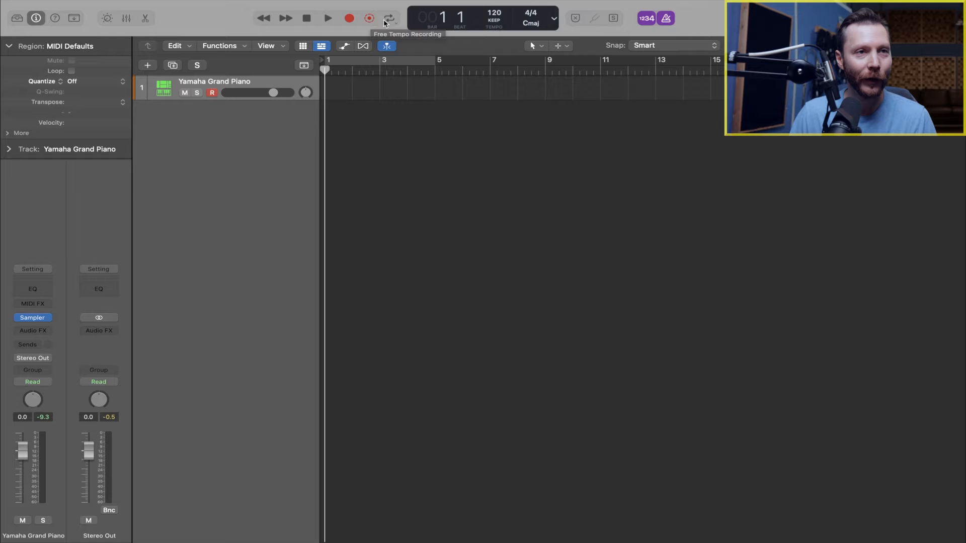
mouse_move(349, 18)
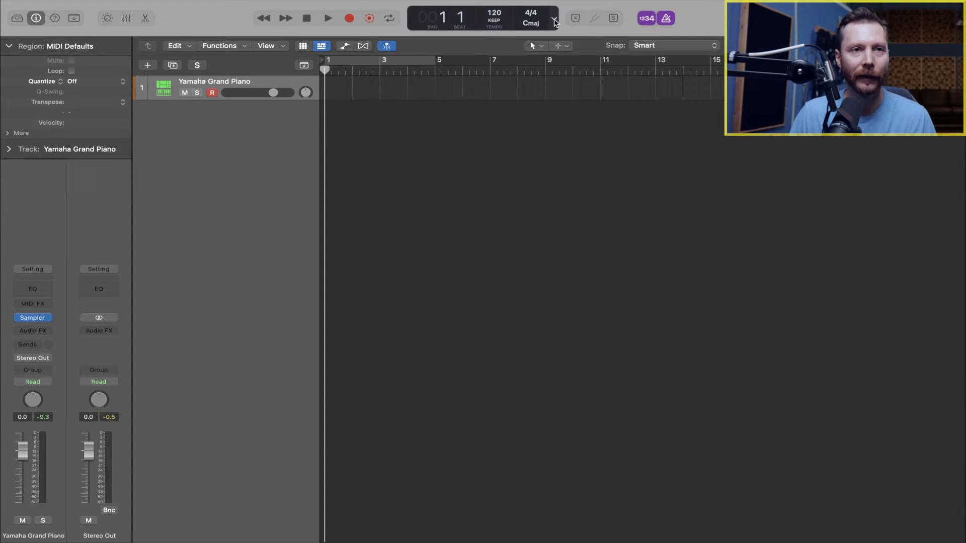
click(554, 20)
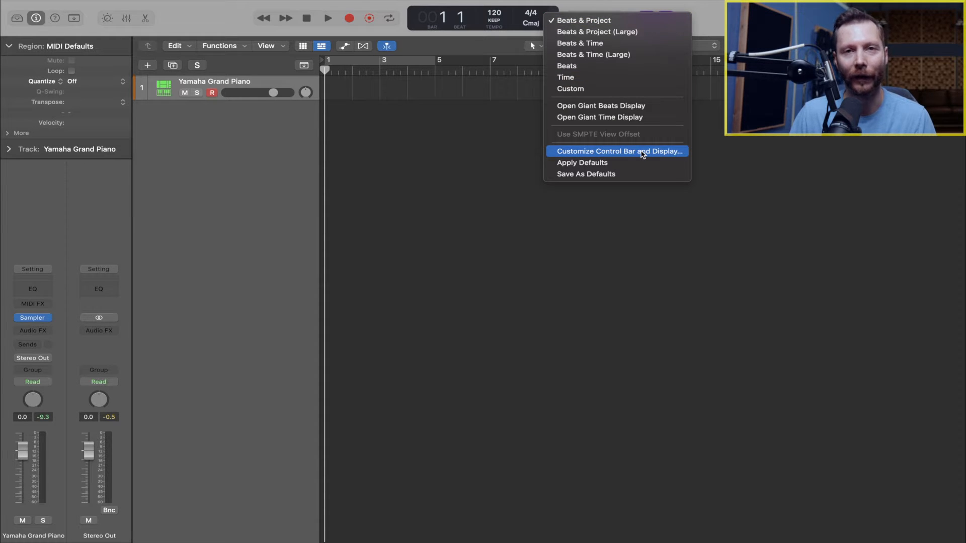
click(617, 151)
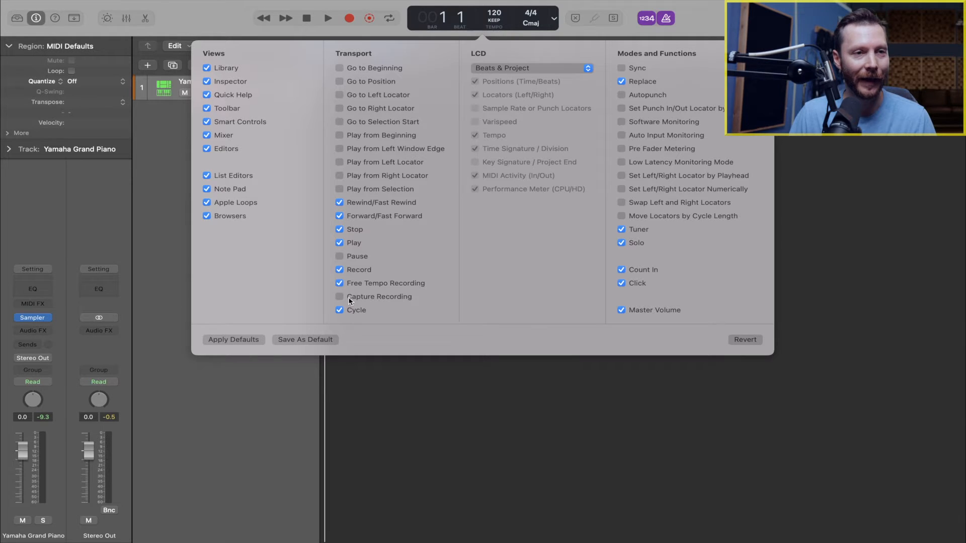
click(339, 296)
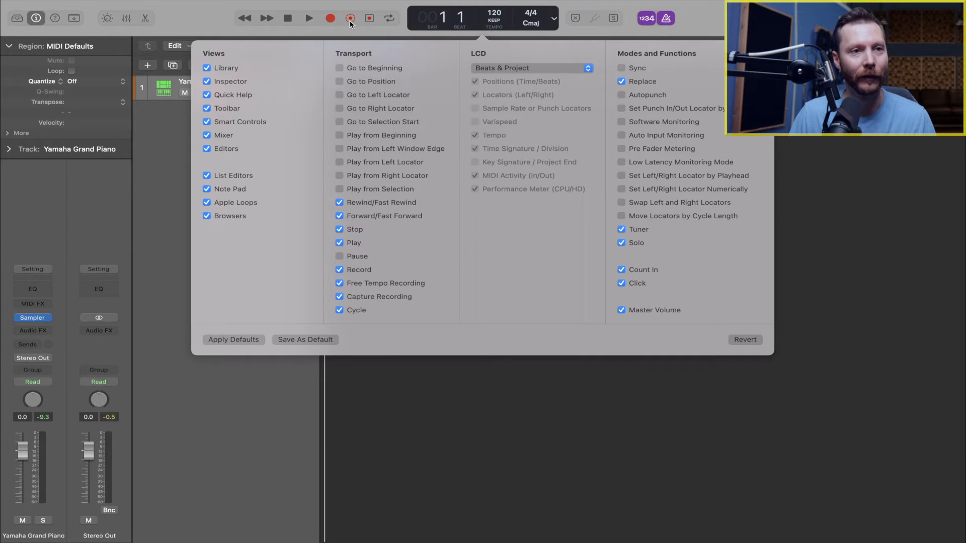
mouse_move(359, 288)
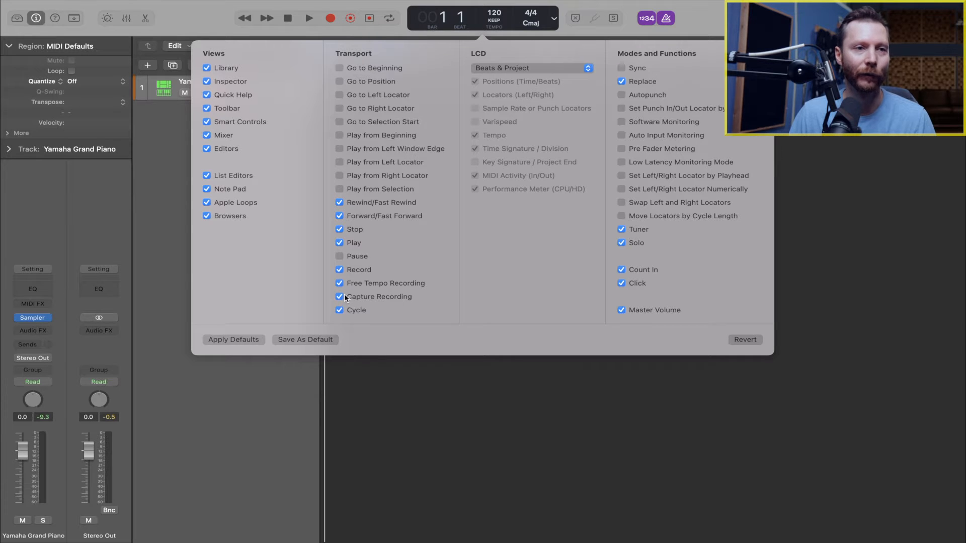
click(339, 296)
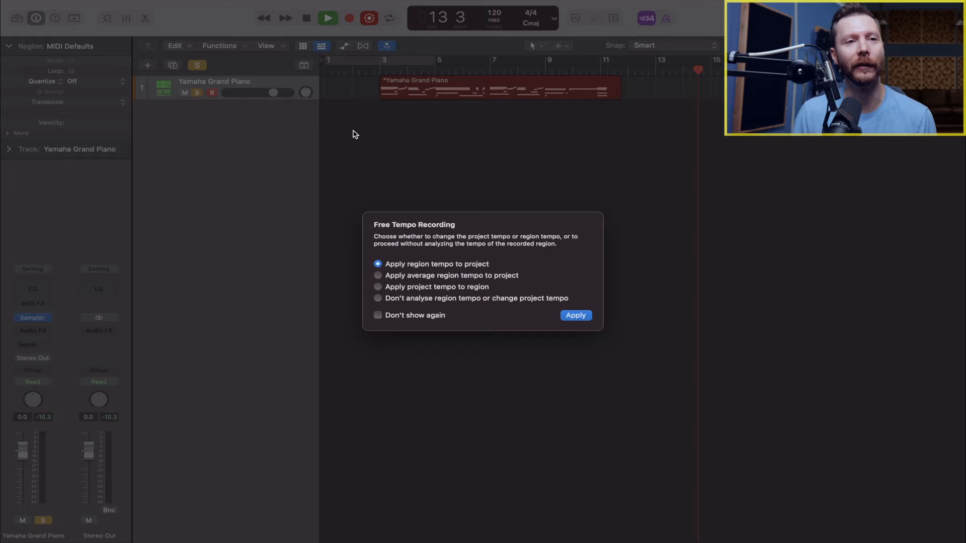
mouse_move(495, 253)
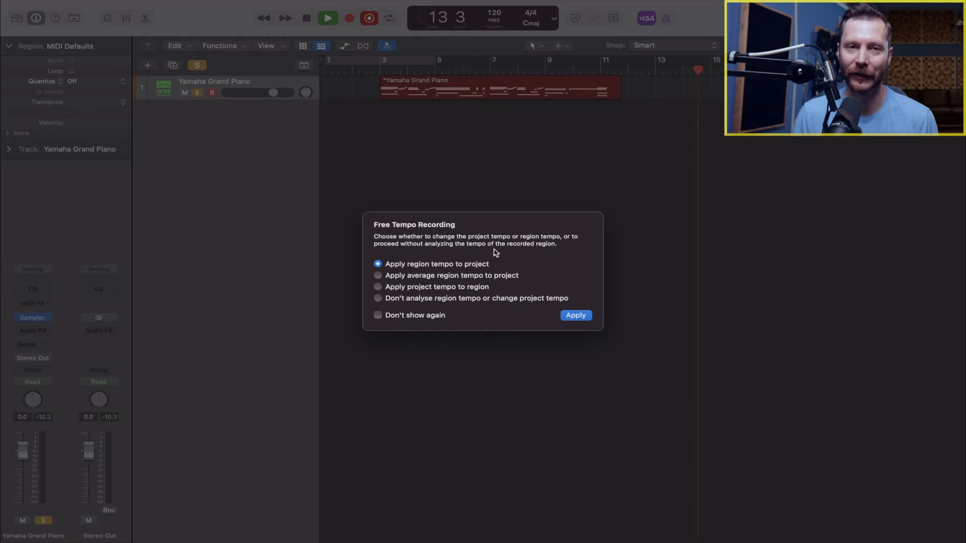
mouse_move(407, 263)
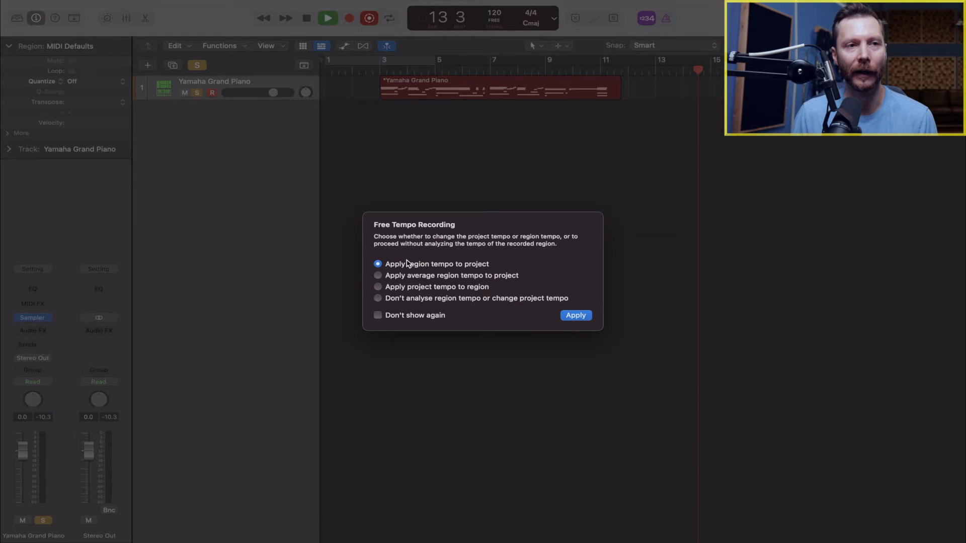
mouse_move(491, 272)
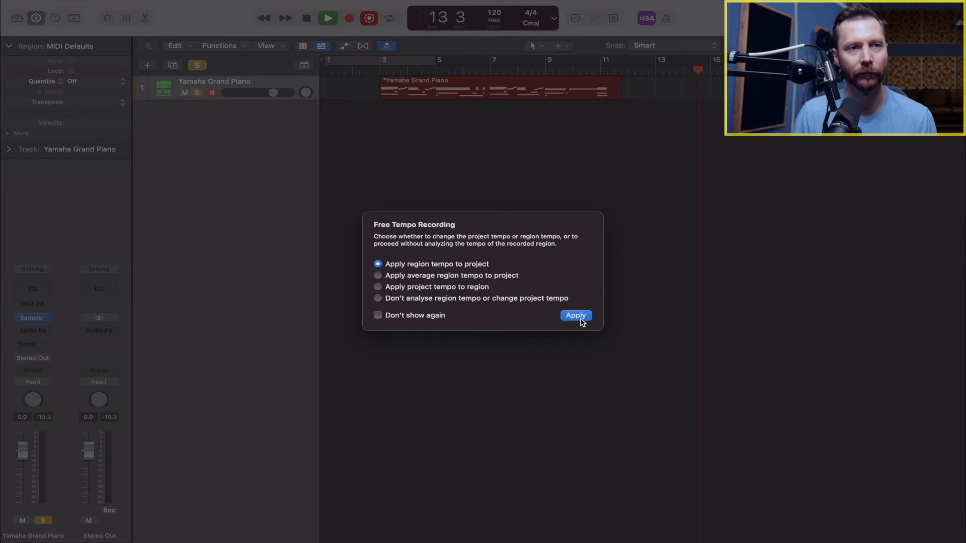
- Apply the region tempo to the project, setting the project to 118 BPM
click(574, 315)
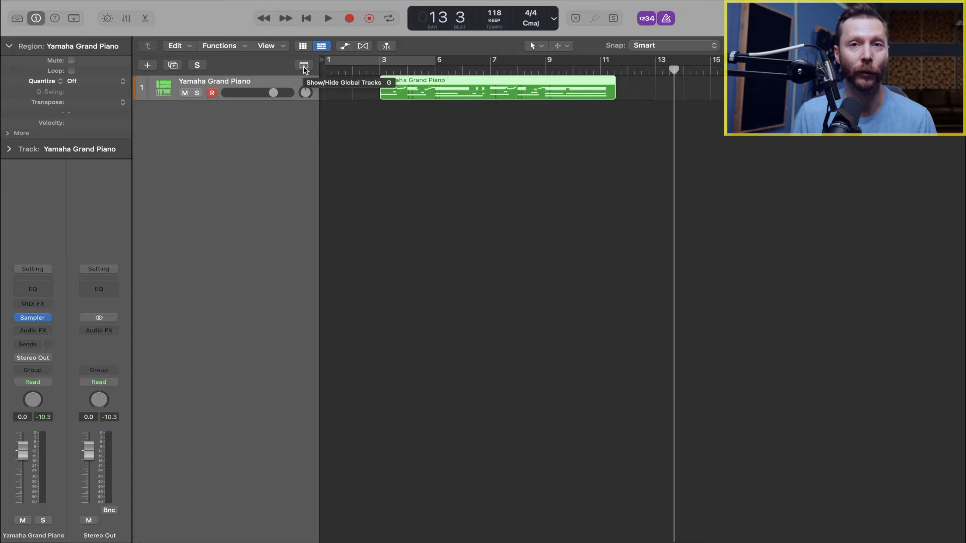
- Show the global tempo track (119.7 to 121.8 to 118), then play and stop the region
click(303, 65)
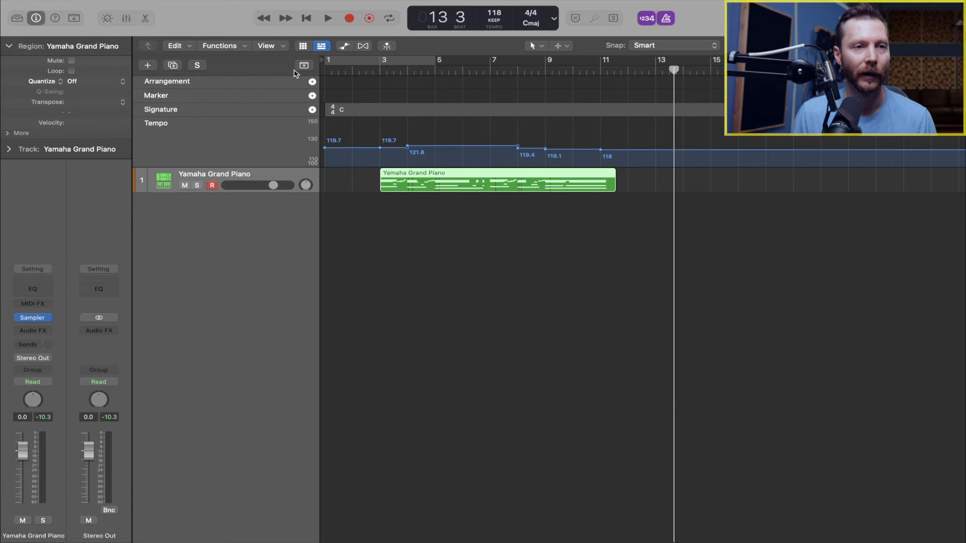
mouse_move(502, 162)
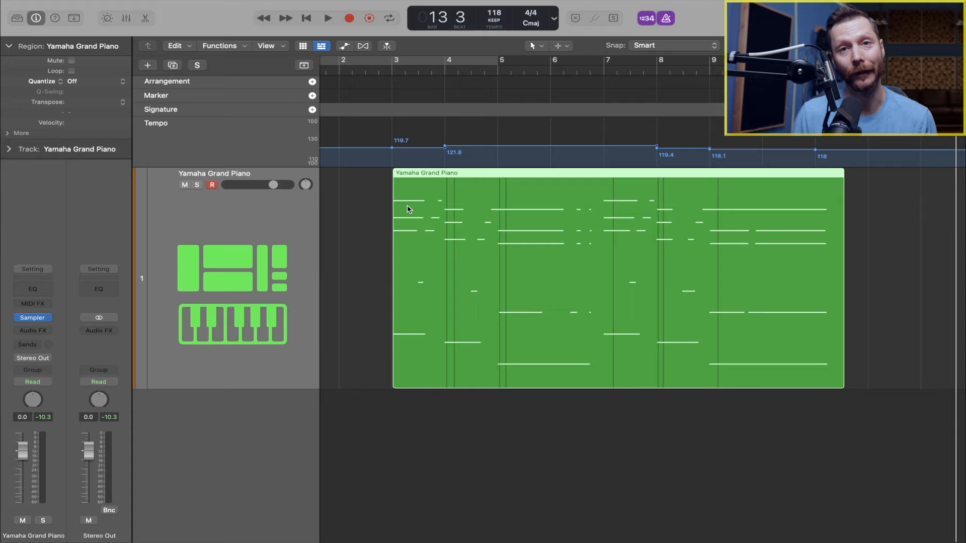
mouse_move(457, 148)
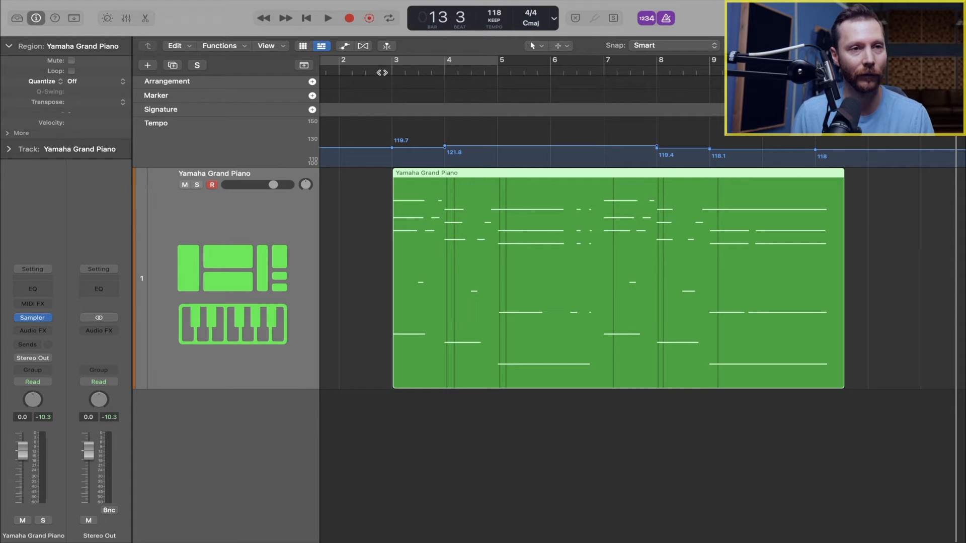
click(327, 17)
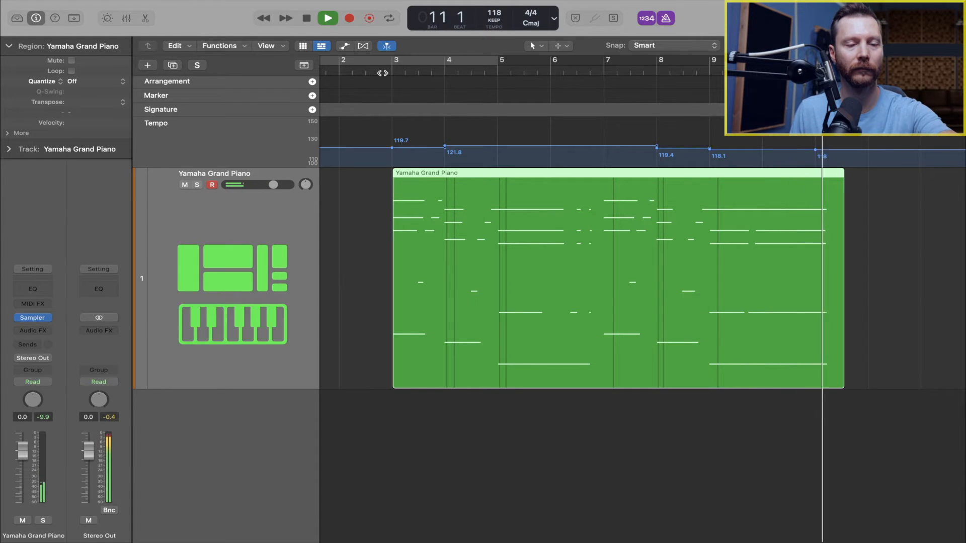
click(307, 18)
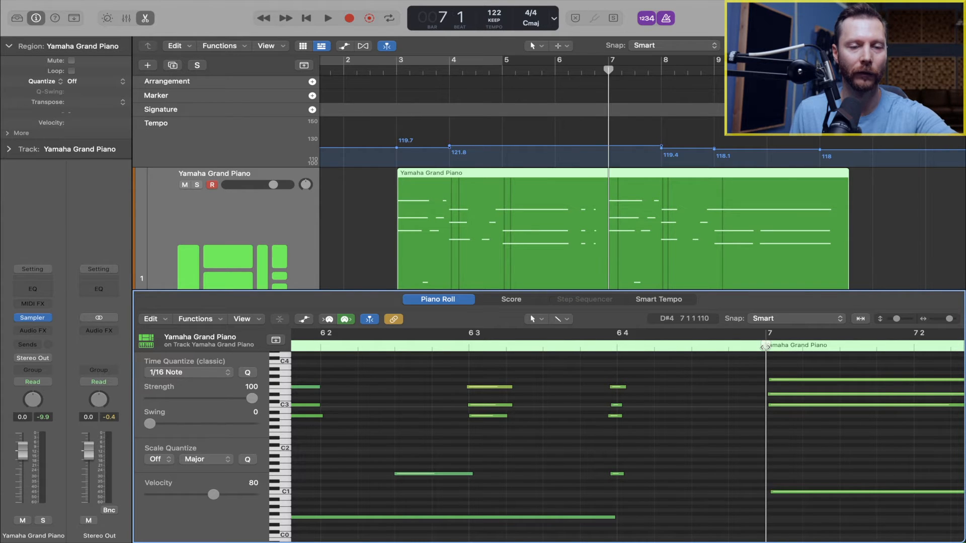
- Scroll right through the piano roll to check the notes against the bar grid
scroll(right, 3)
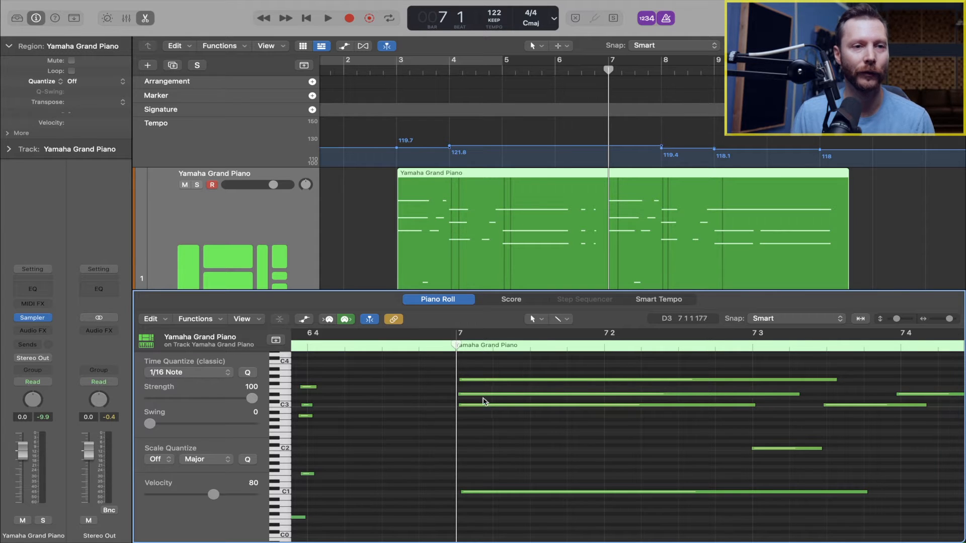
mouse_move(513, 377)
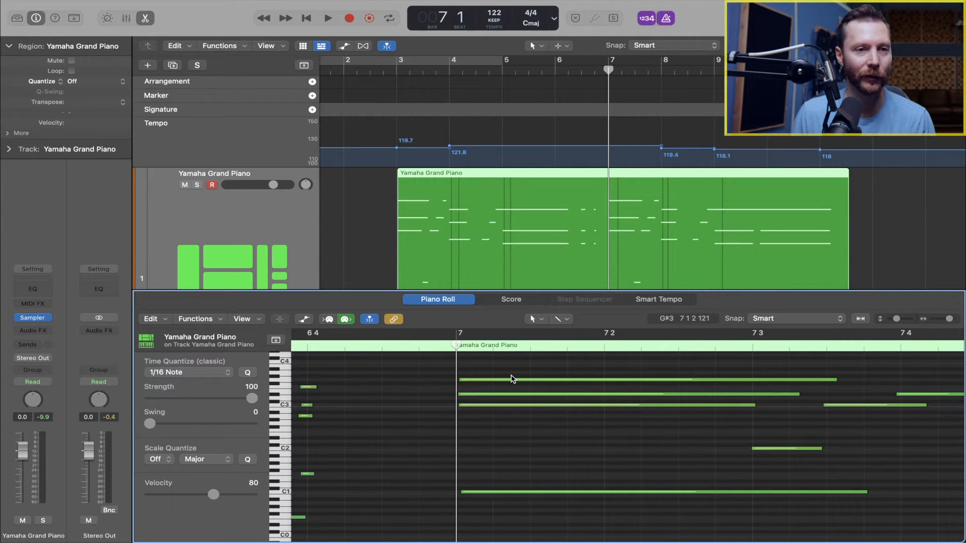
scroll(right, 3)
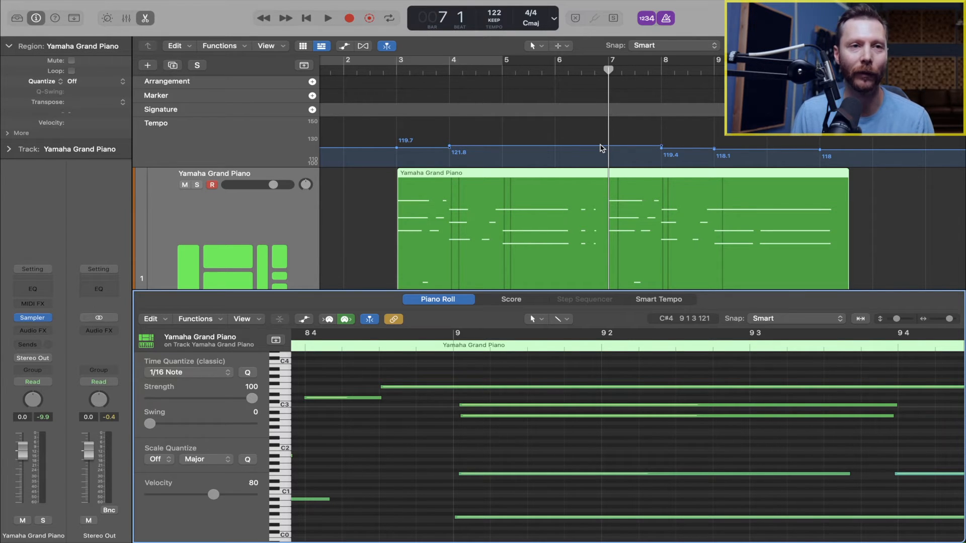
mouse_move(442, 127)
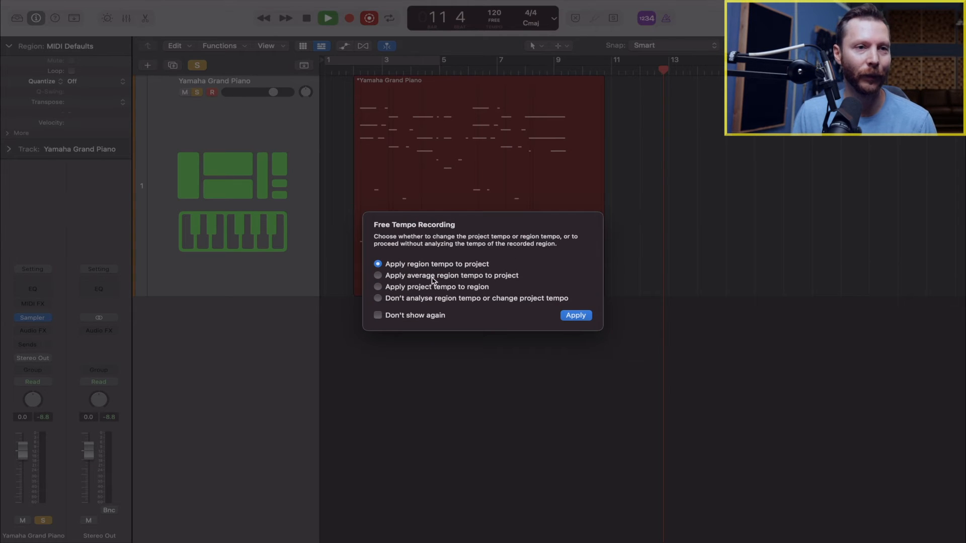
- Select 'Apply average region tempo to project' in the Free Tempo Recording dialog
click(378, 275)
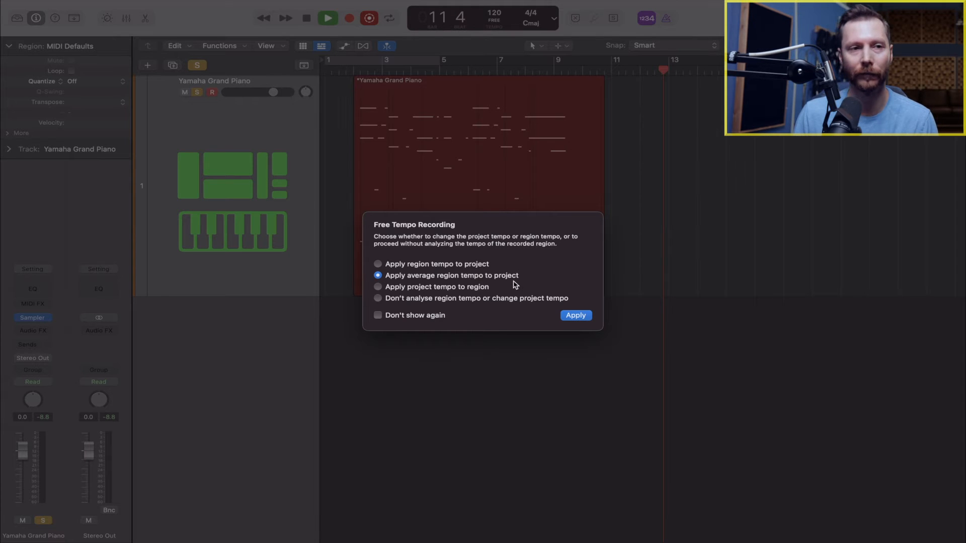
- Apply the average region tempo, giving a steady 122 BPM
click(575, 315)
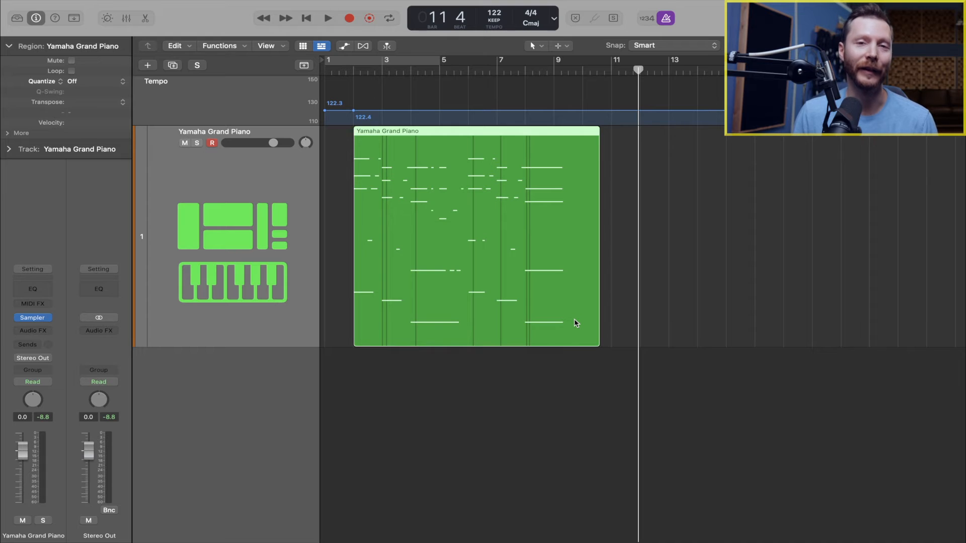
mouse_move(522, 269)
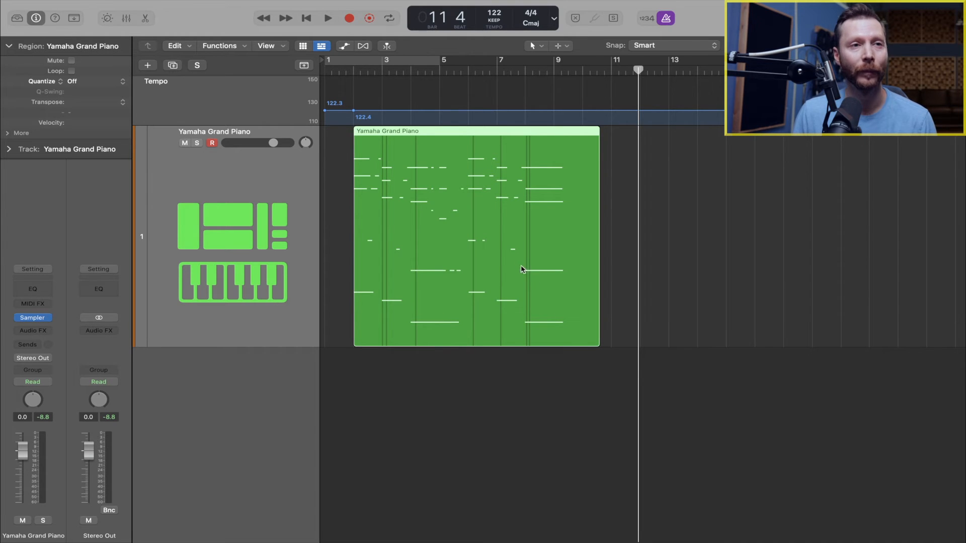
mouse_move(653, 291)
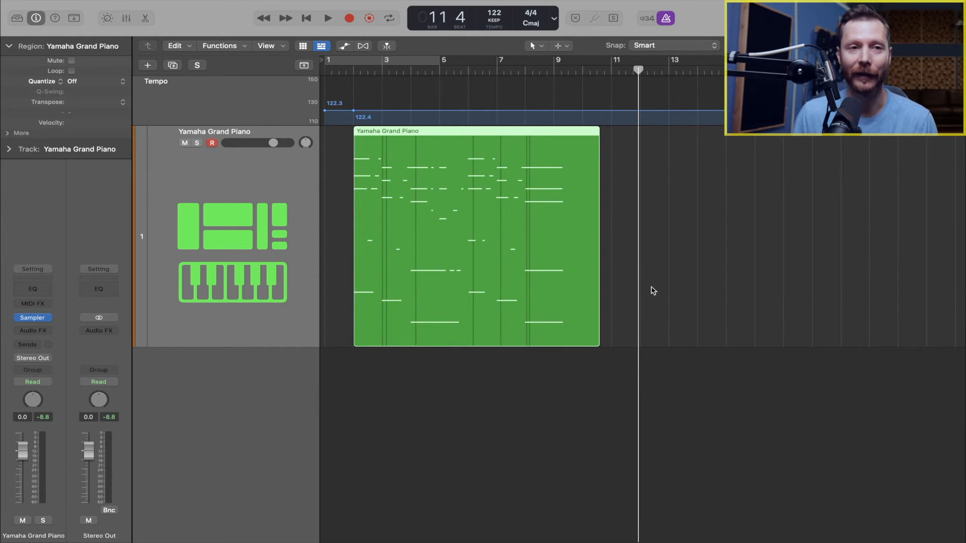
mouse_move(364, 124)
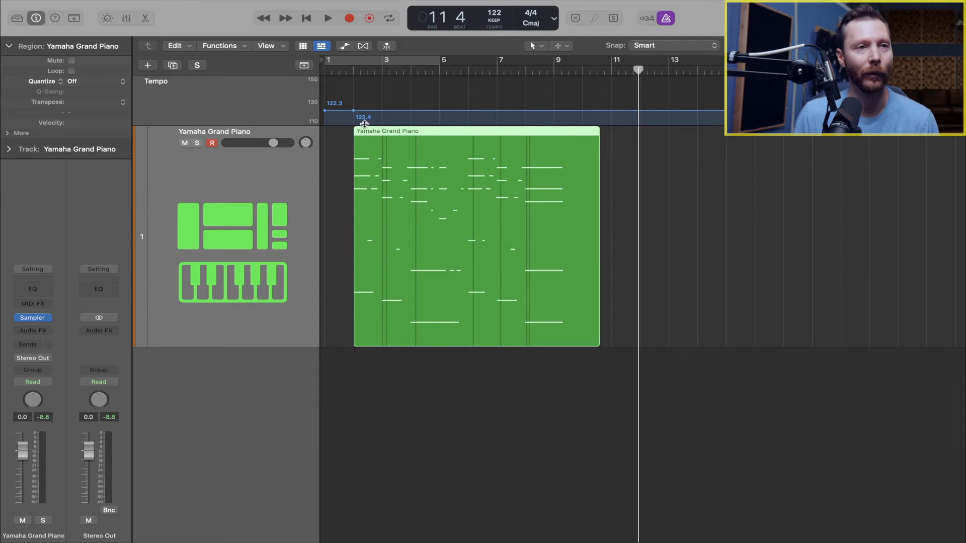
mouse_move(435, 138)
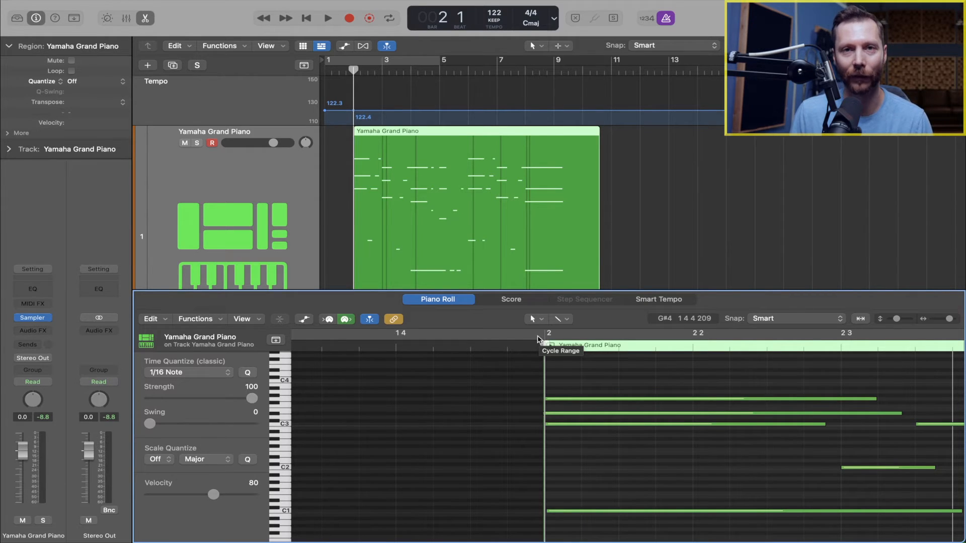
click(327, 18)
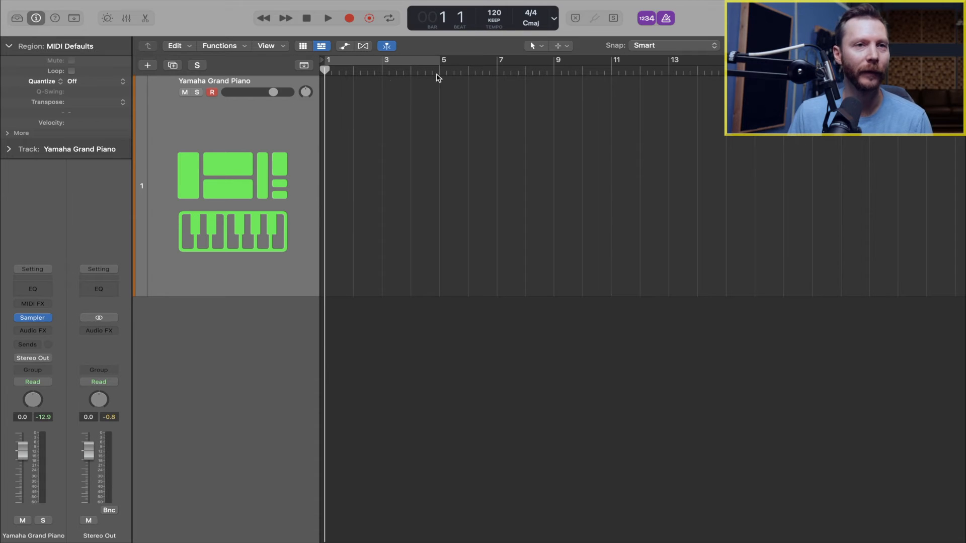
mouse_move(504, 24)
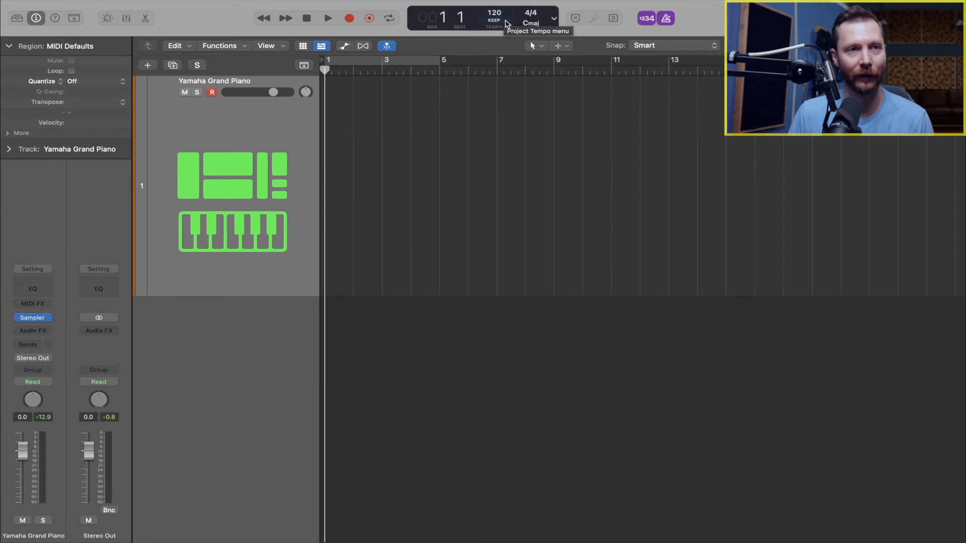
- Record a free-tempo piano take on the Yamaha Grand Piano track from bar 3
drag(494, 13, 494, 21)
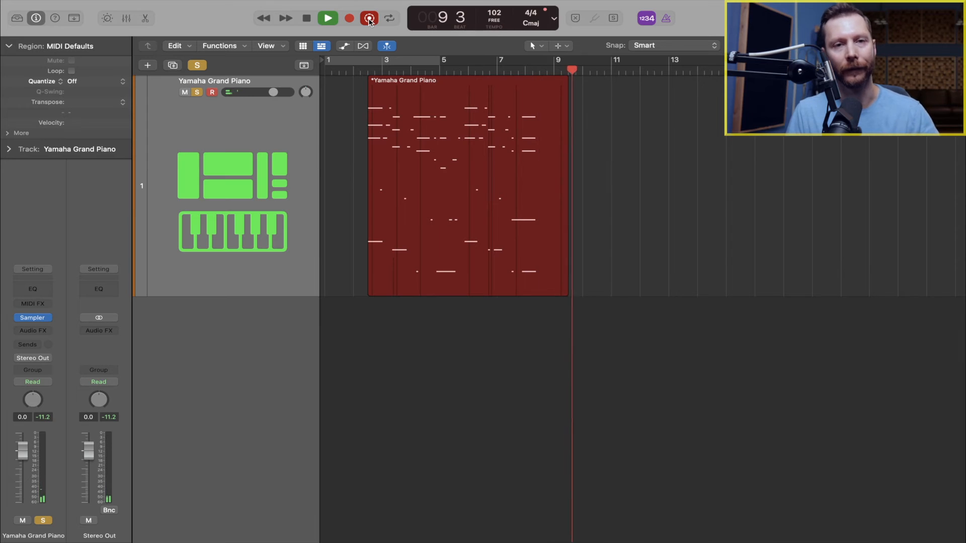
- Stop recording and apply the 102 BPM project tempo to the new region
click(369, 17)
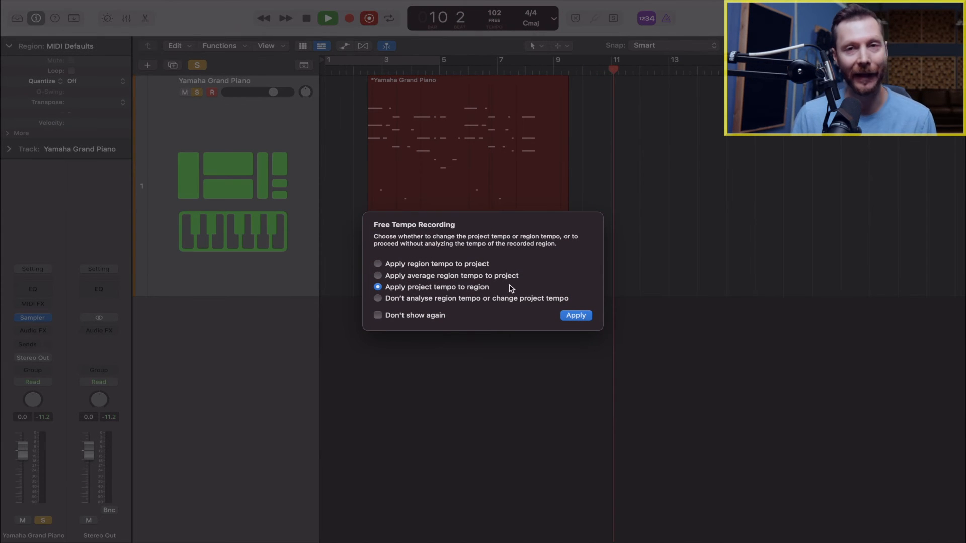
mouse_move(434, 291)
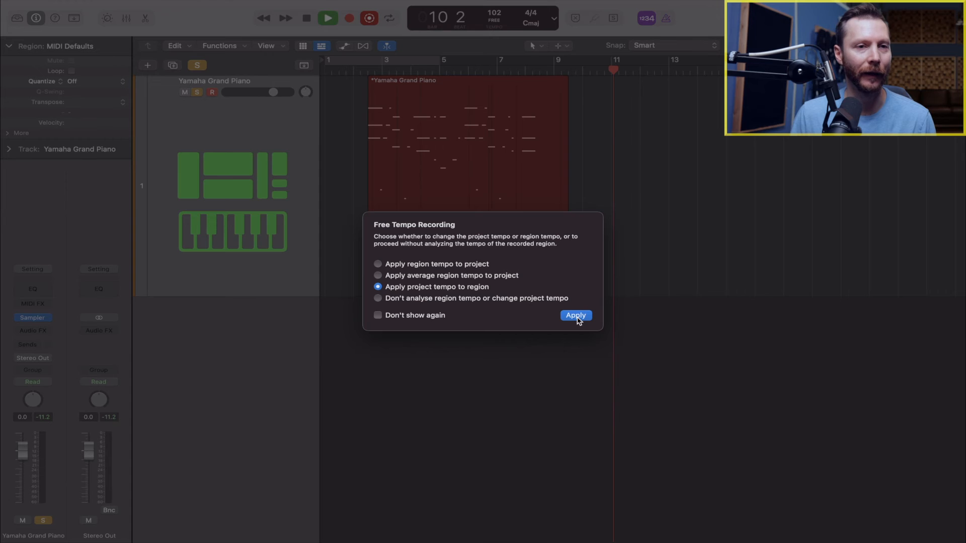
click(574, 315)
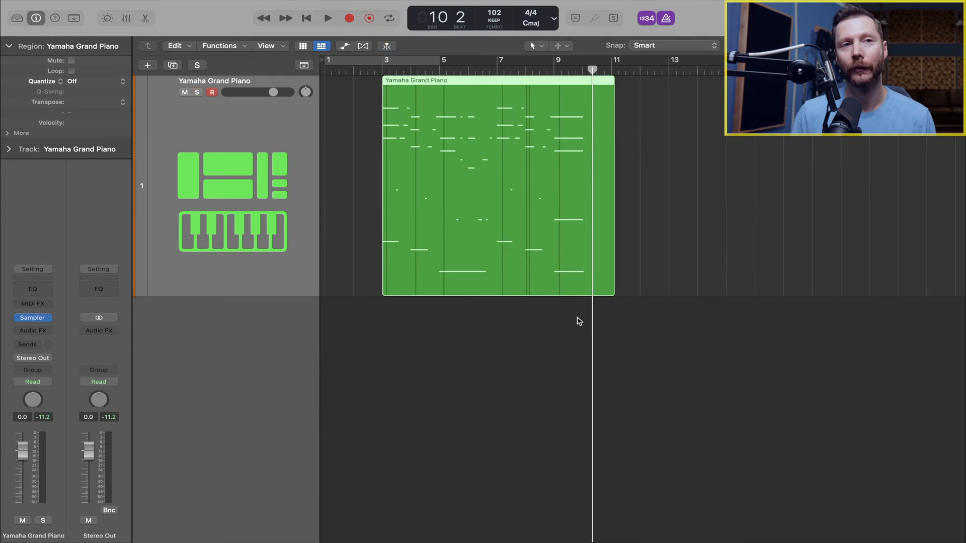
mouse_move(467, 88)
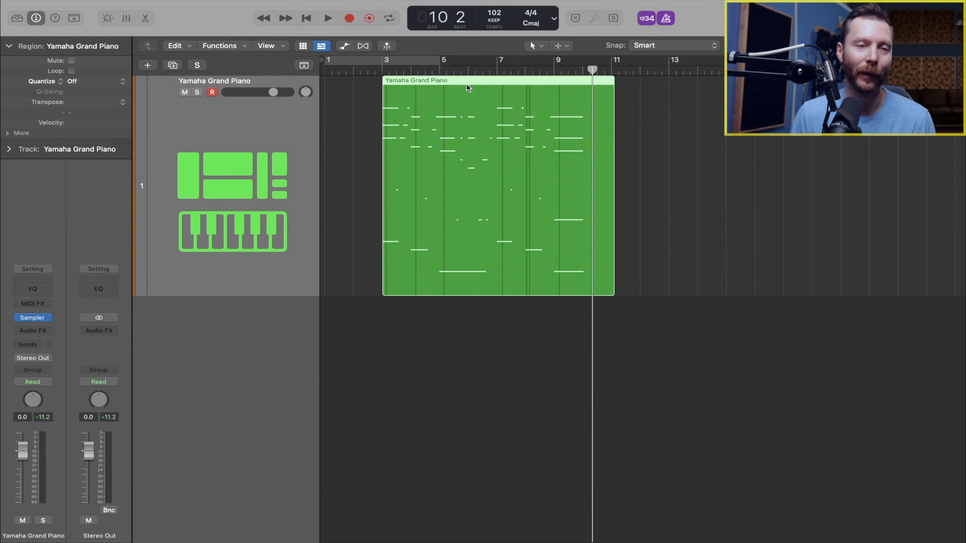
mouse_move(247, 79)
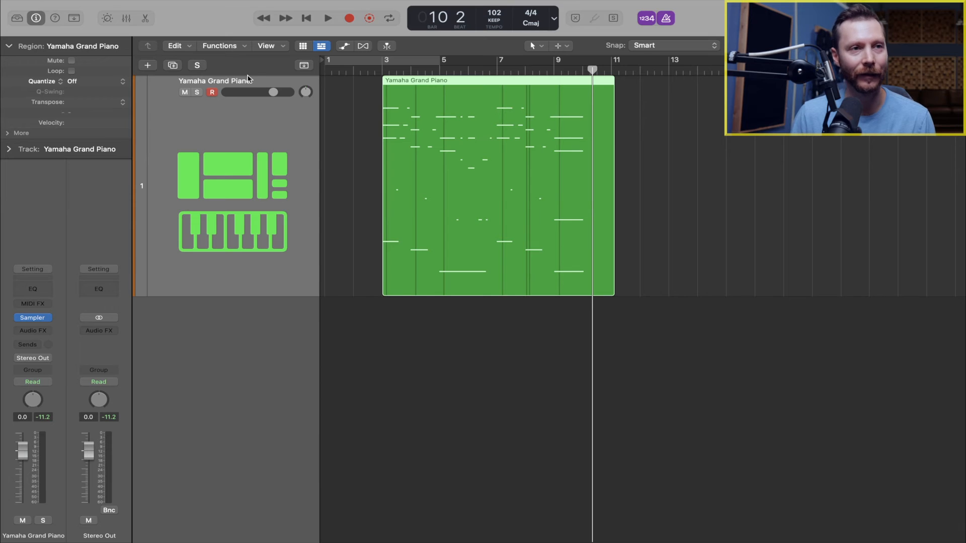
- Show the tempo track, constant at 102 BPM across the take
click(303, 66)
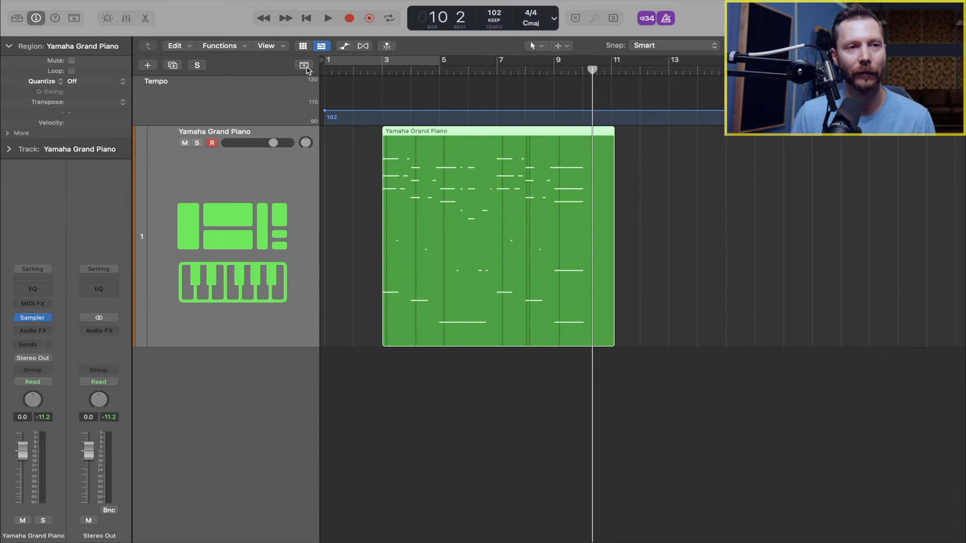
mouse_move(527, 156)
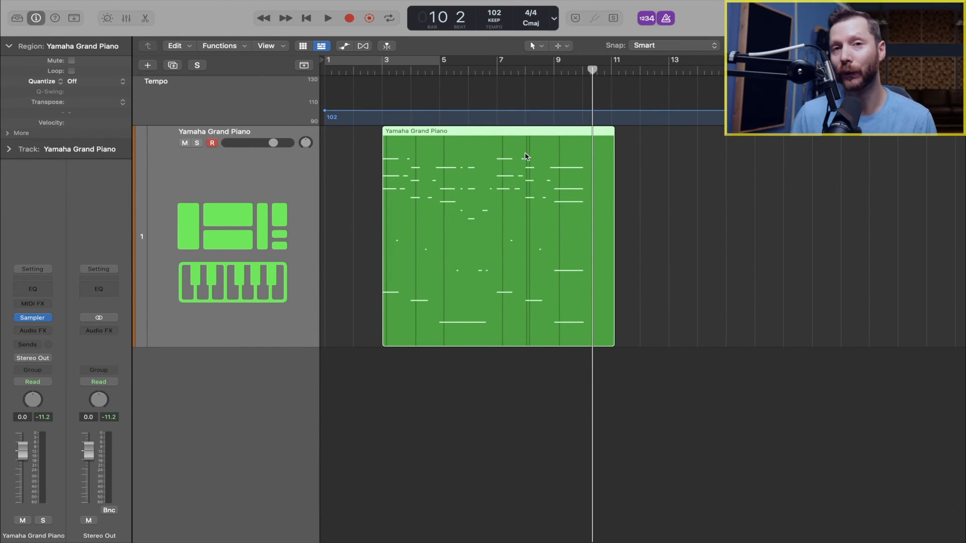
mouse_move(635, 302)
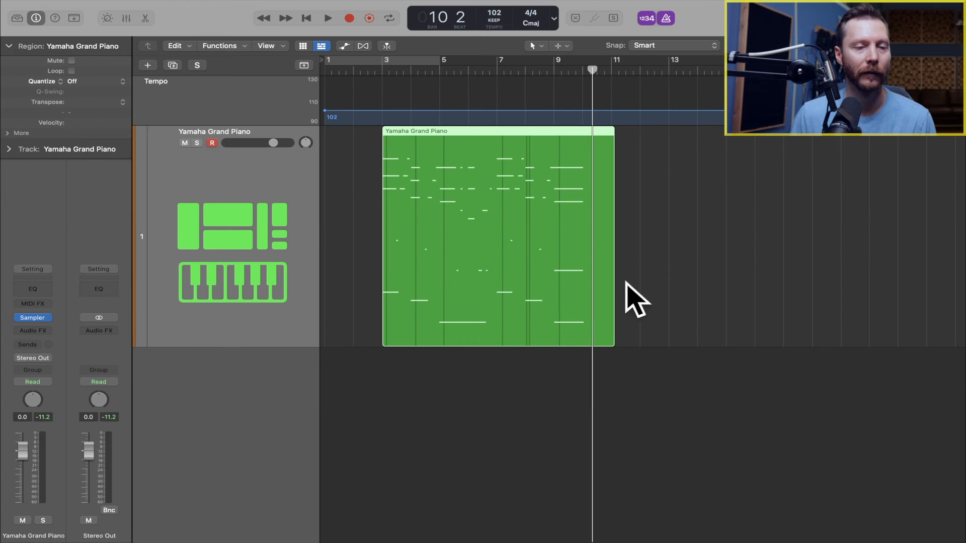
mouse_move(398, 95)
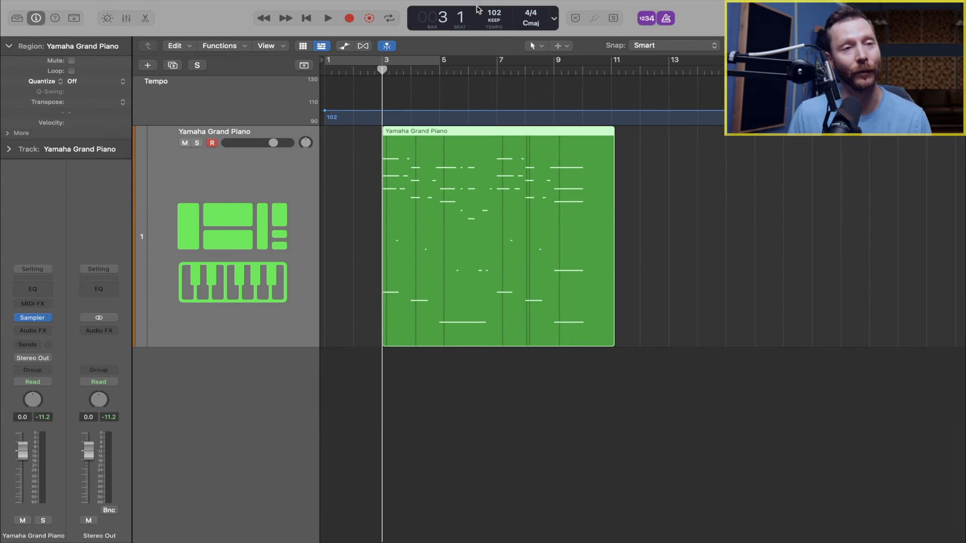
mouse_move(477, 47)
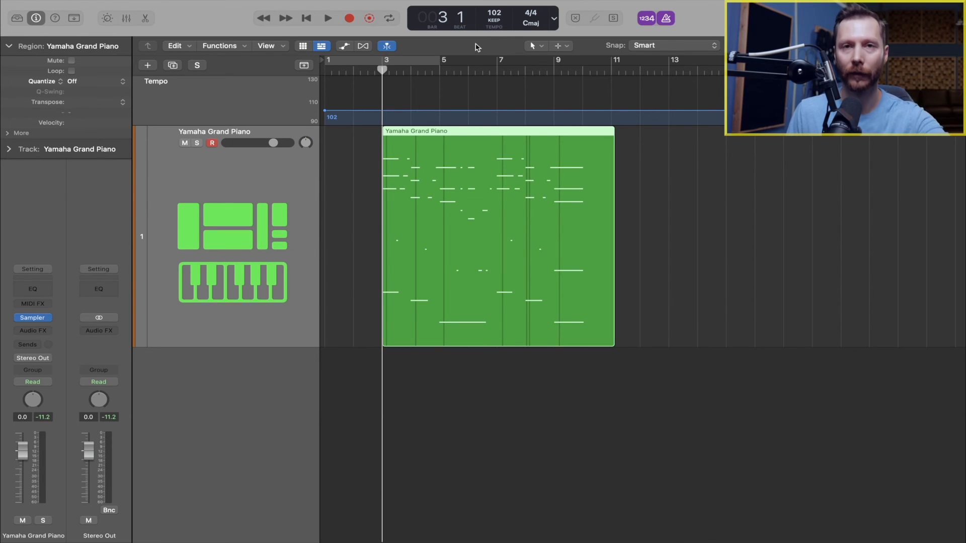
click(328, 18)
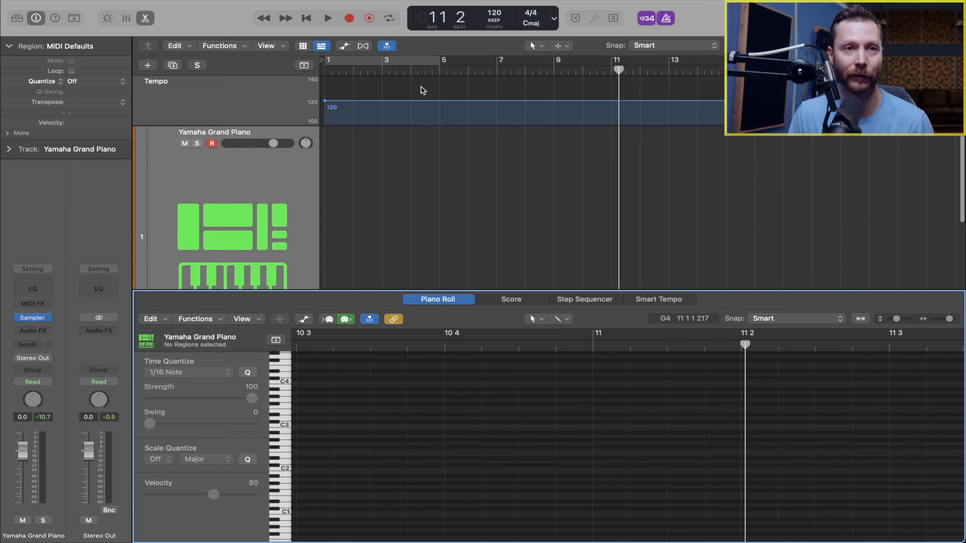
- Stop the take and keep it unanalysed, leaving the project at 120 BPM
click(327, 18)
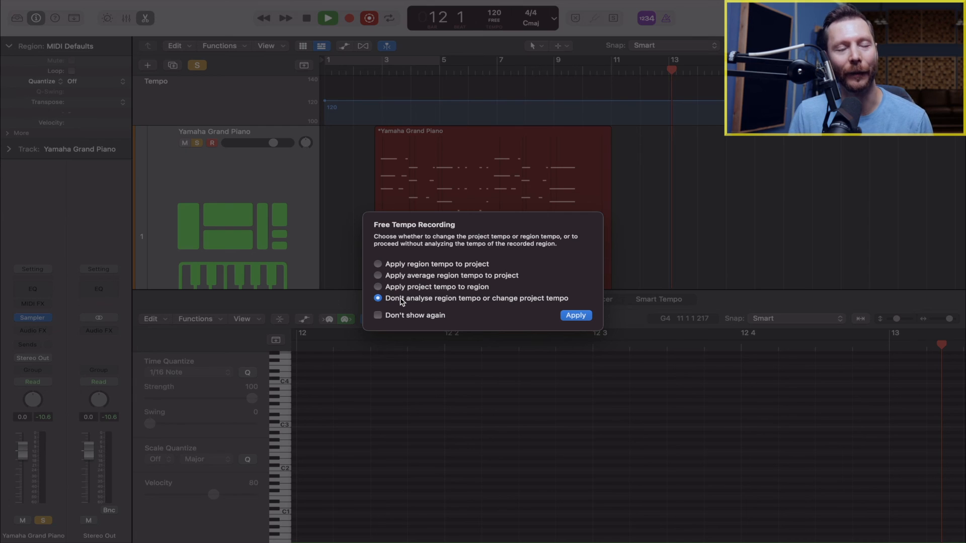
mouse_move(472, 311)
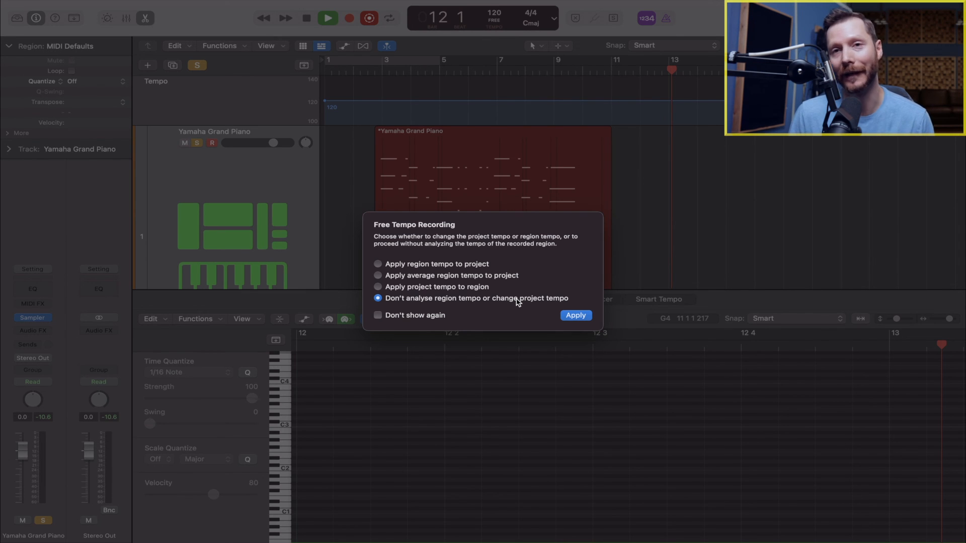
mouse_move(539, 307)
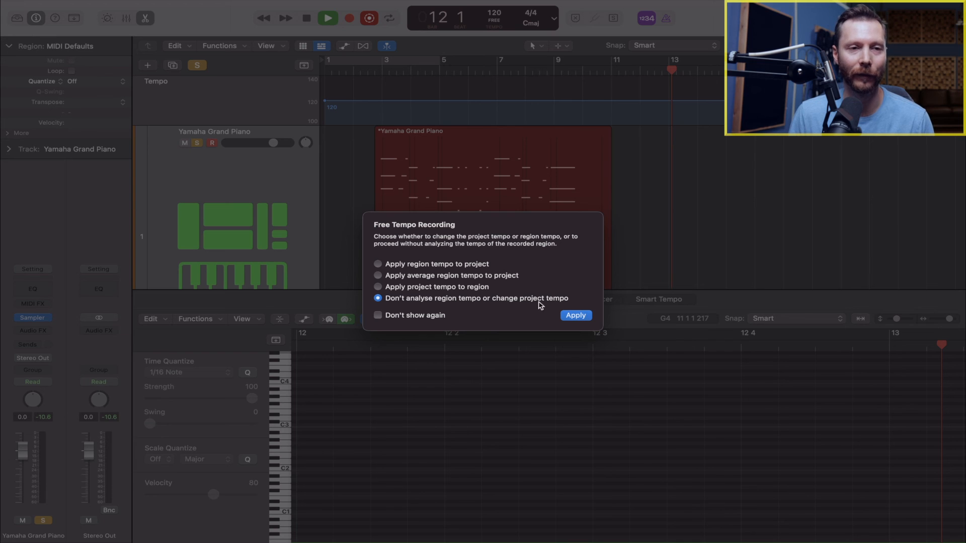
click(574, 315)
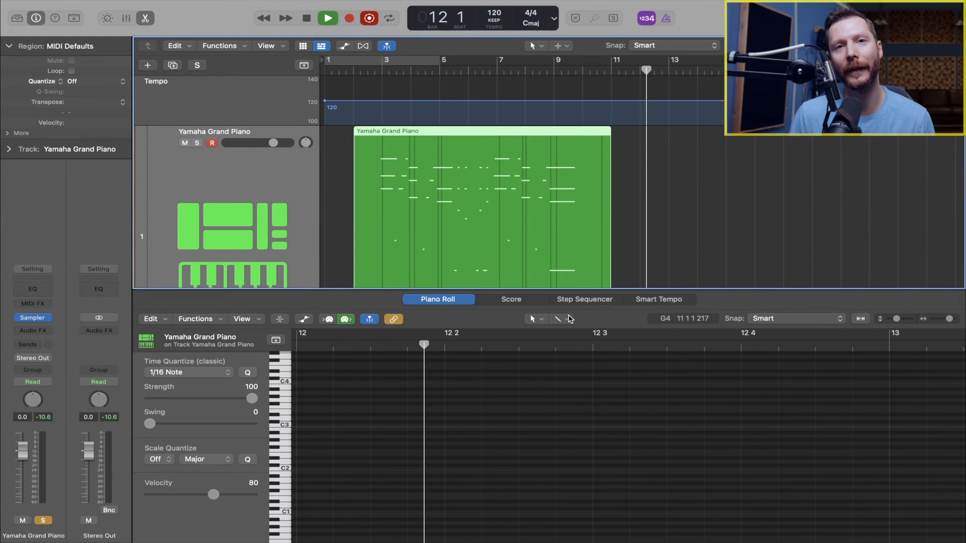